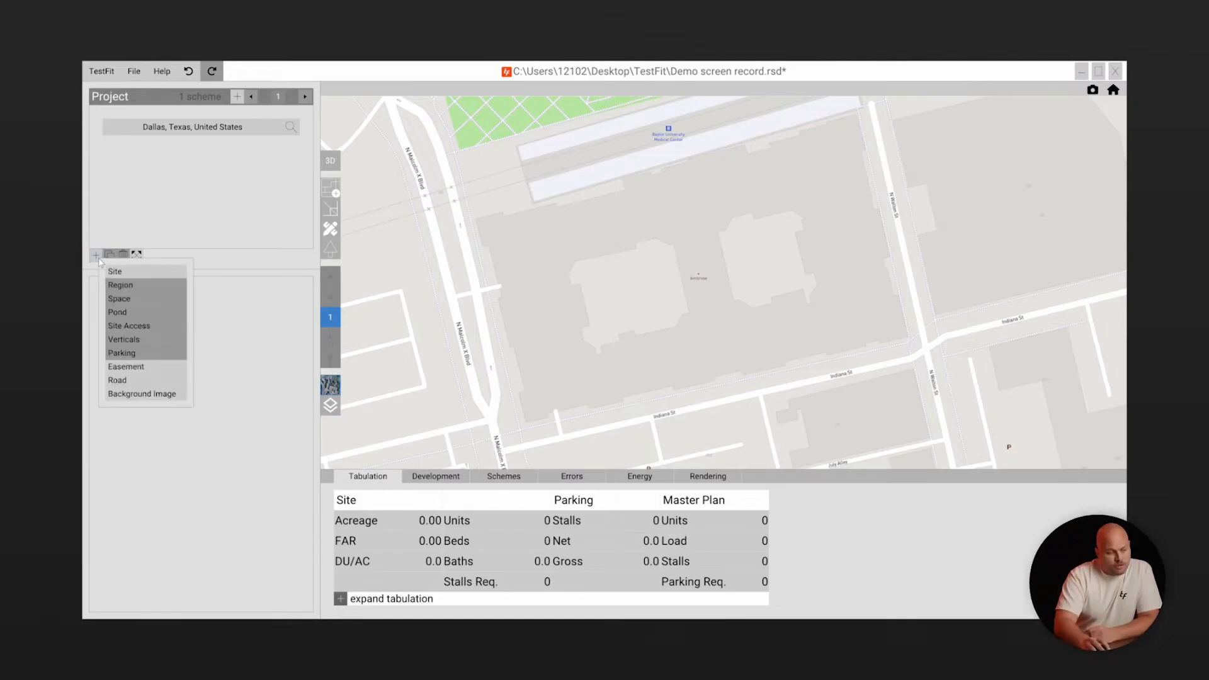
- Outline a 2.57-acre site on the Dallas block and choose the Podium preset
click(114, 272)
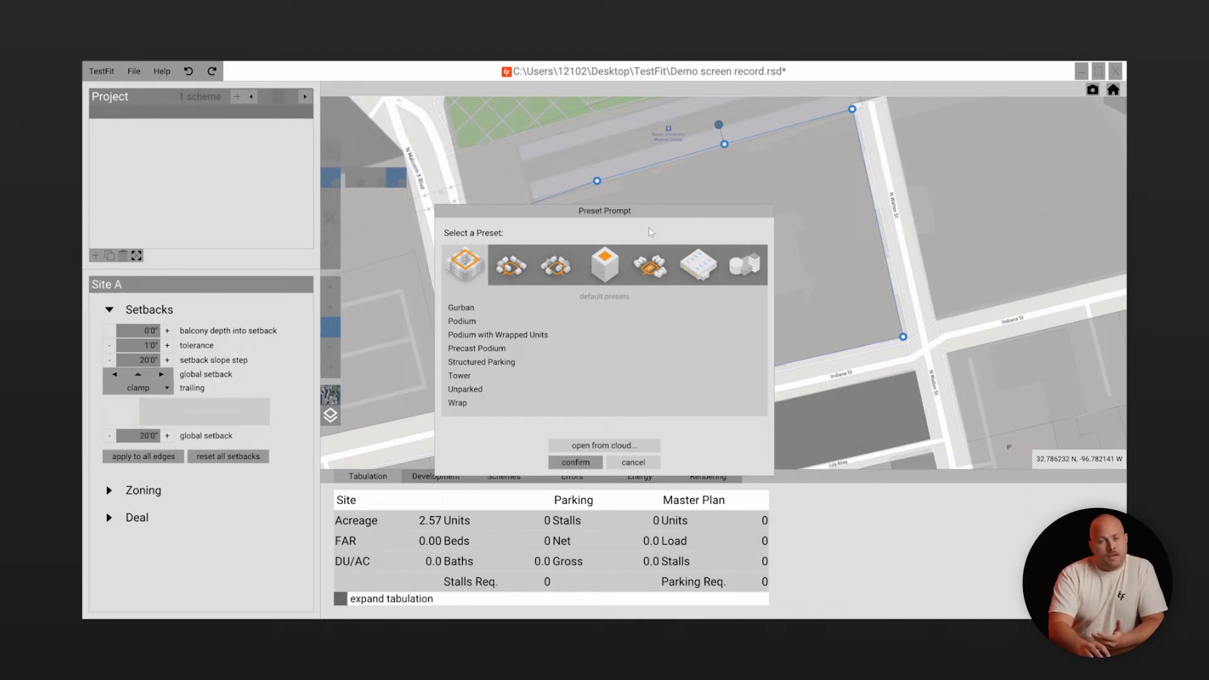
click(461, 322)
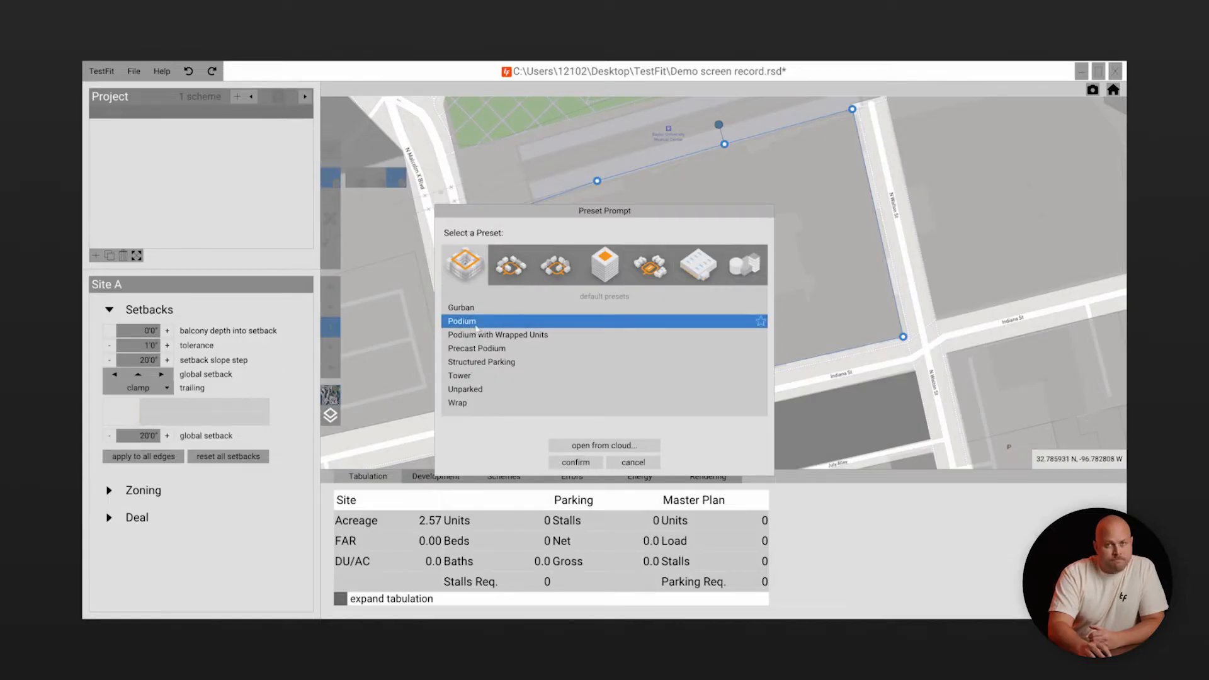
- Generate the Podium scheme on Site A (228 units), inspecting it in 3D before returning to 2D
click(574, 461)
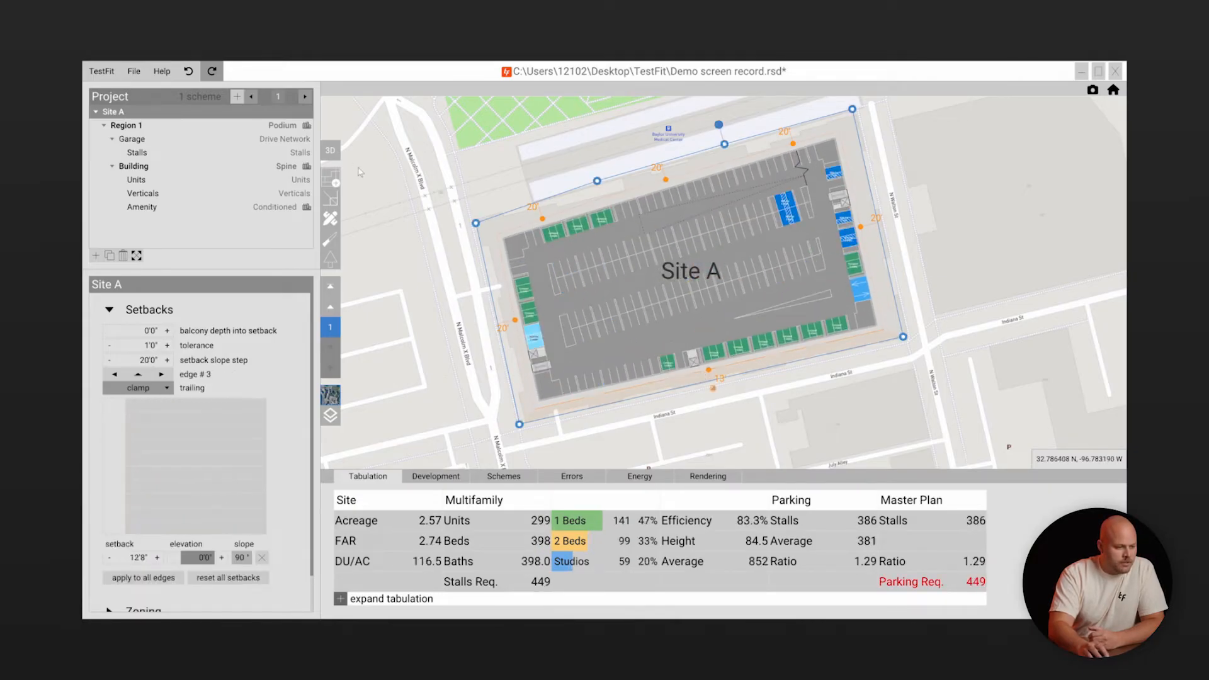
click(330, 151)
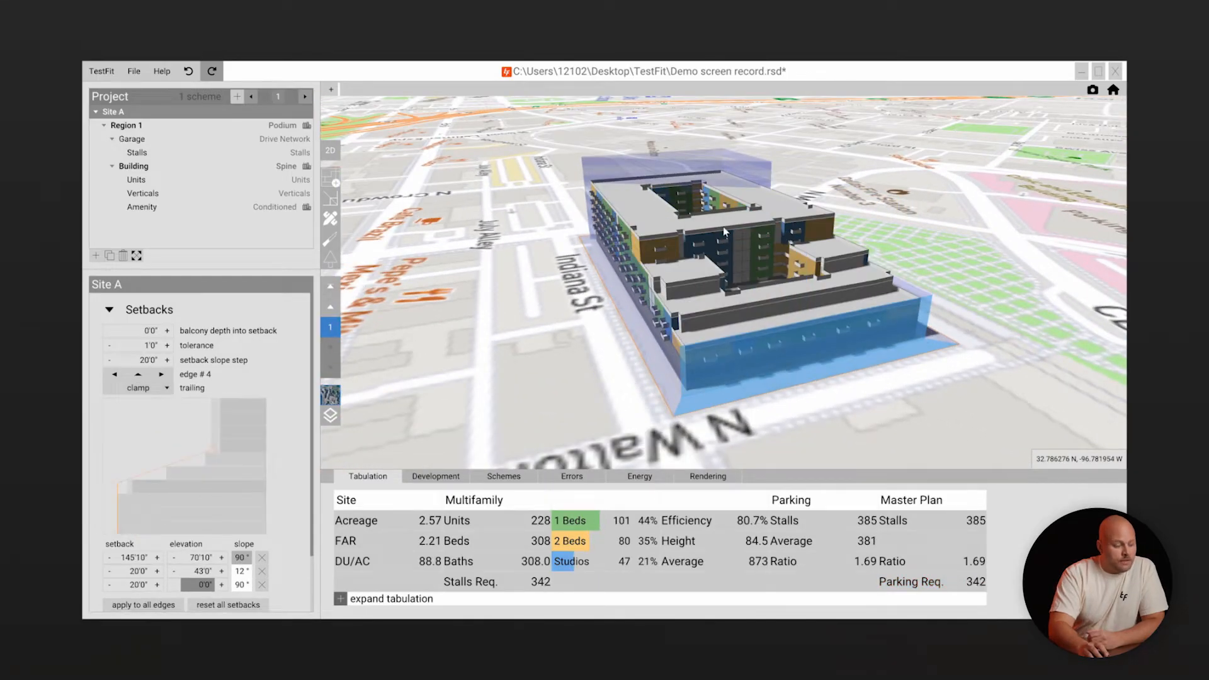
click(330, 150)
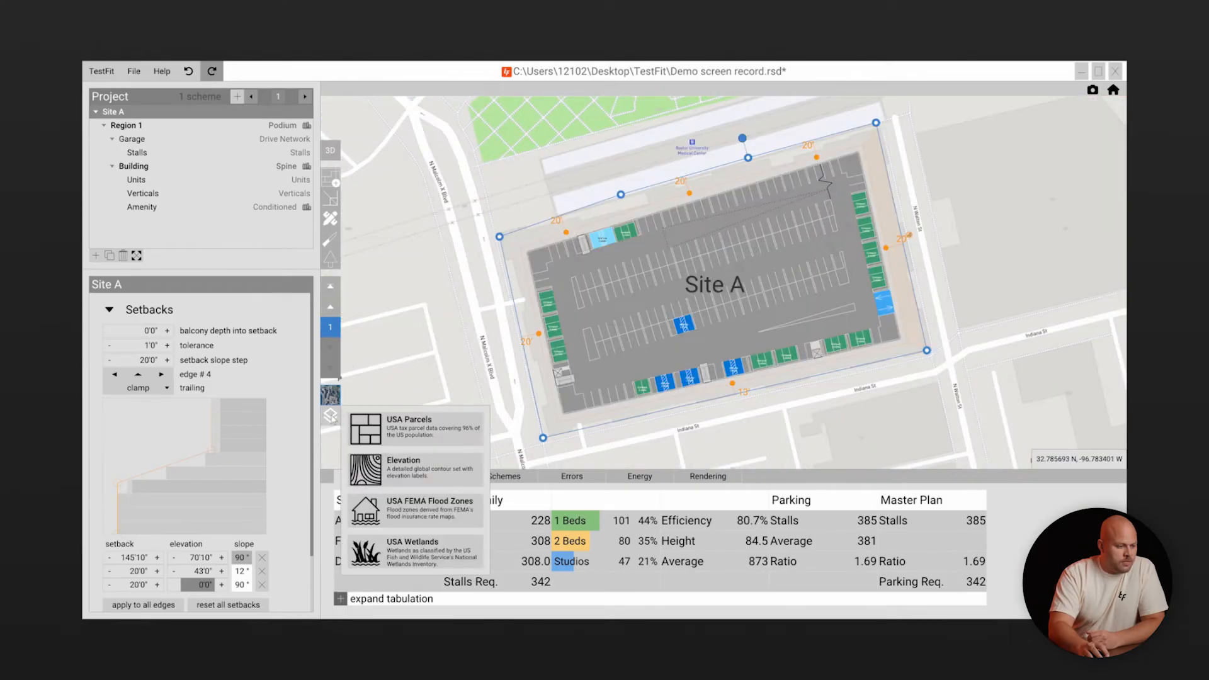
- Show elevation contours and draw an easement over the southwest corner, regenerating to 220 units
click(403, 459)
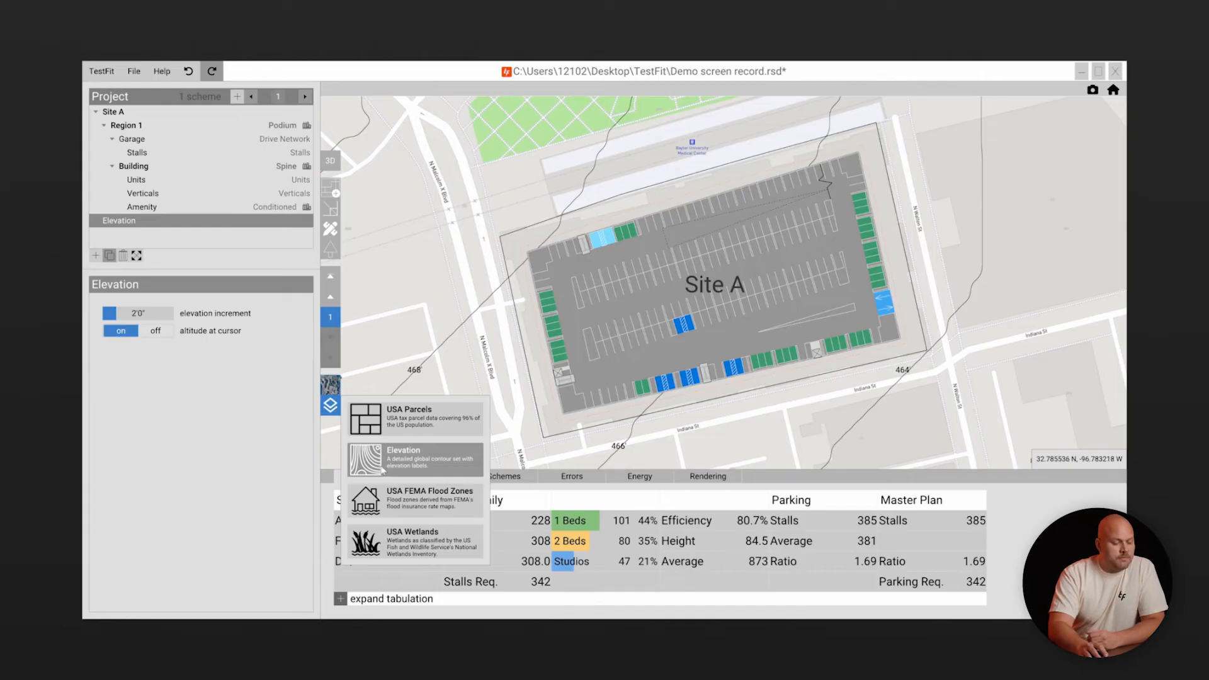
click(414, 457)
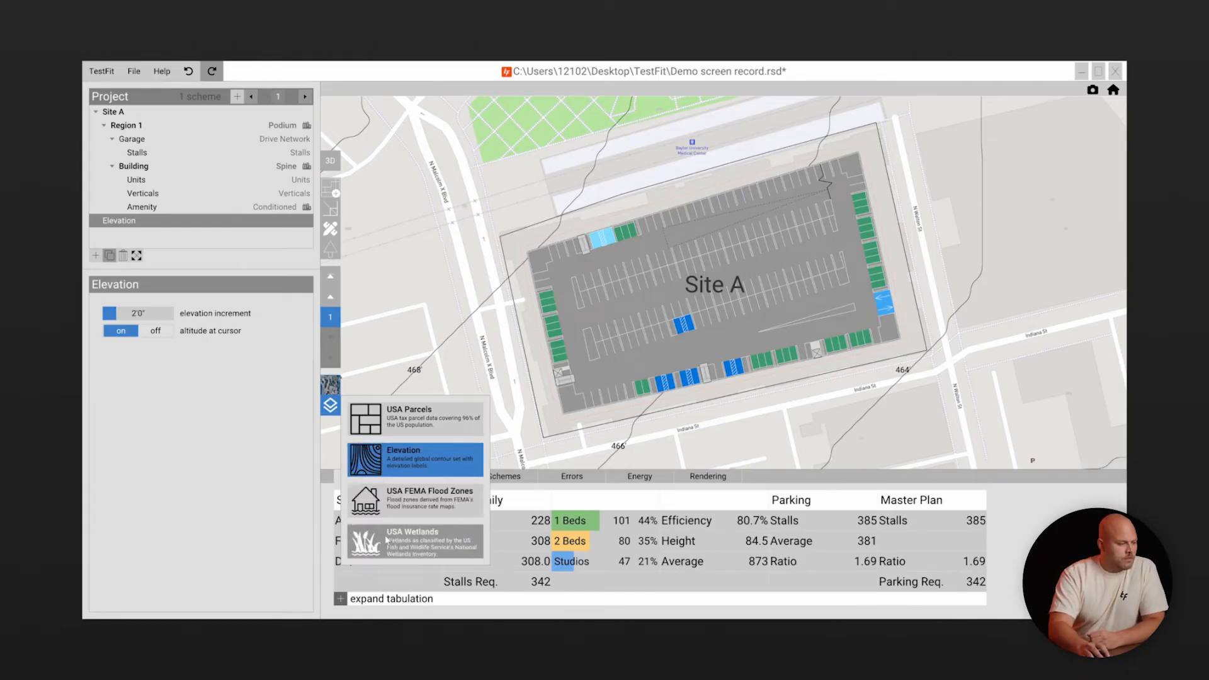
click(96, 255)
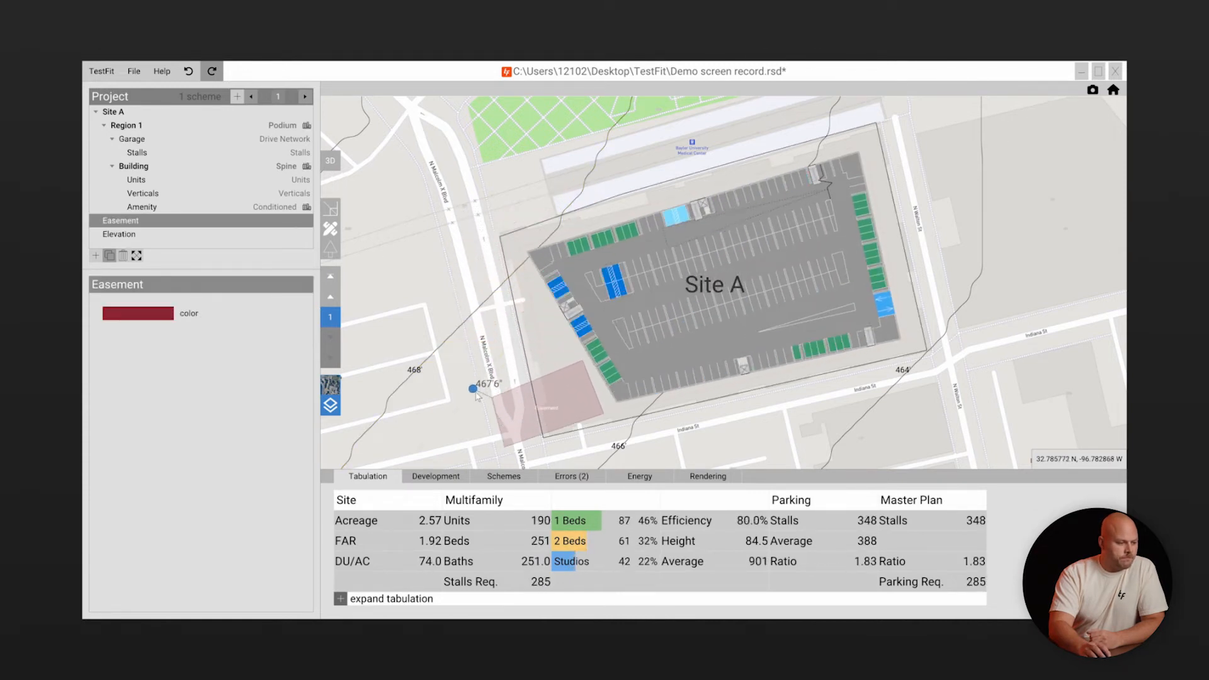
drag(473, 389, 492, 419)
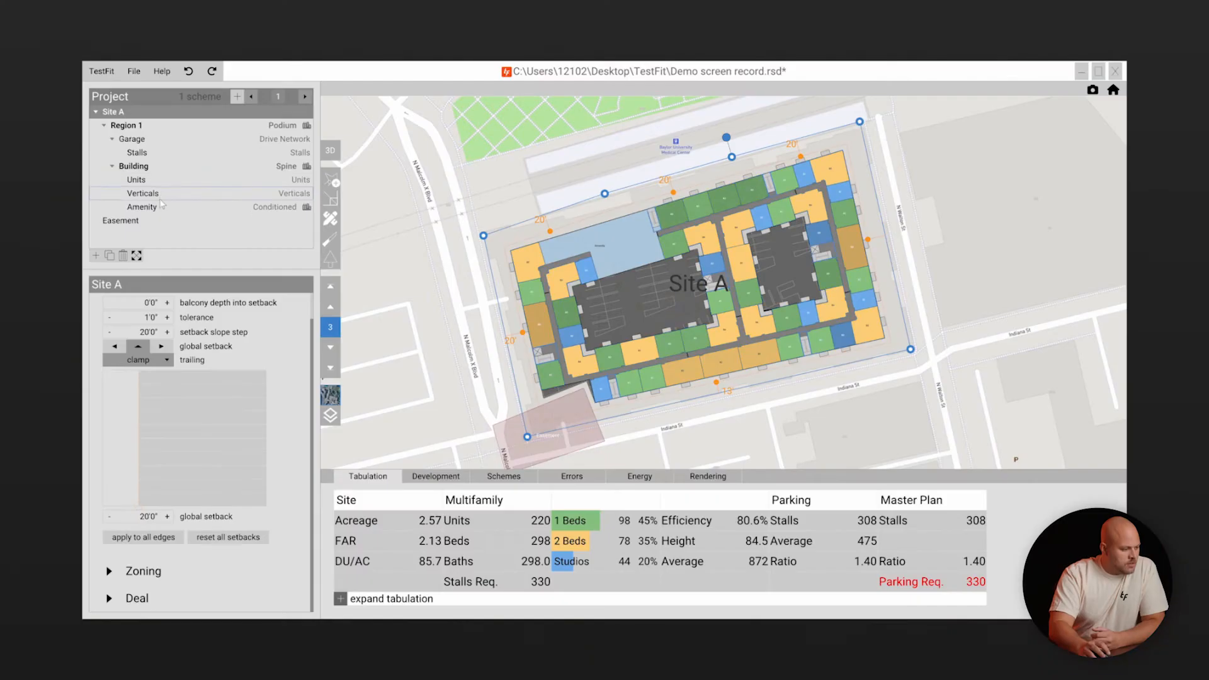
- Narrow the garage parking stalls from 9 to 8 feet, raising the count to 341 stalls
click(136, 179)
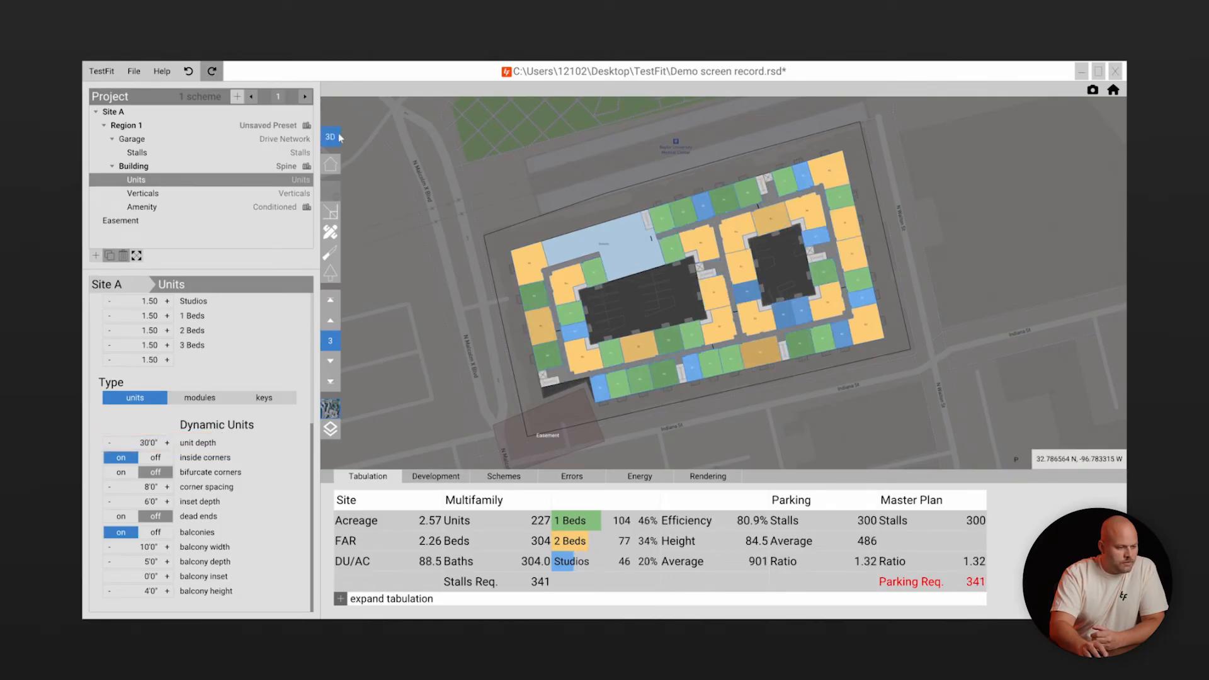
click(330, 137)
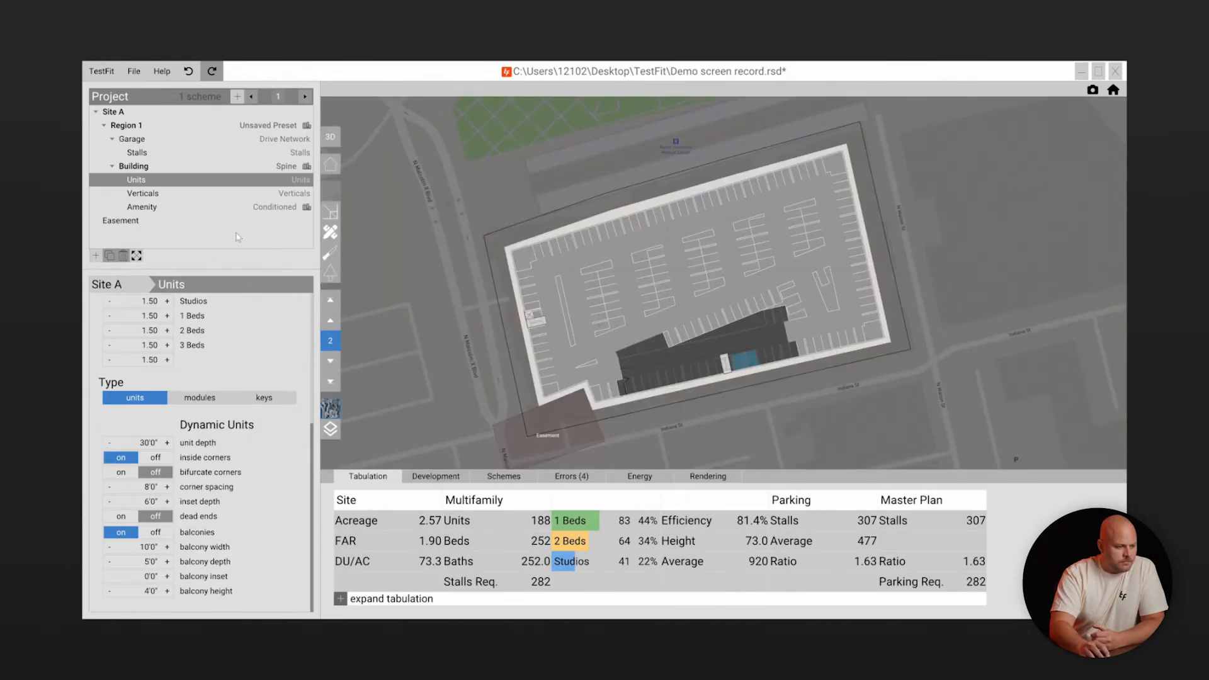
click(137, 152)
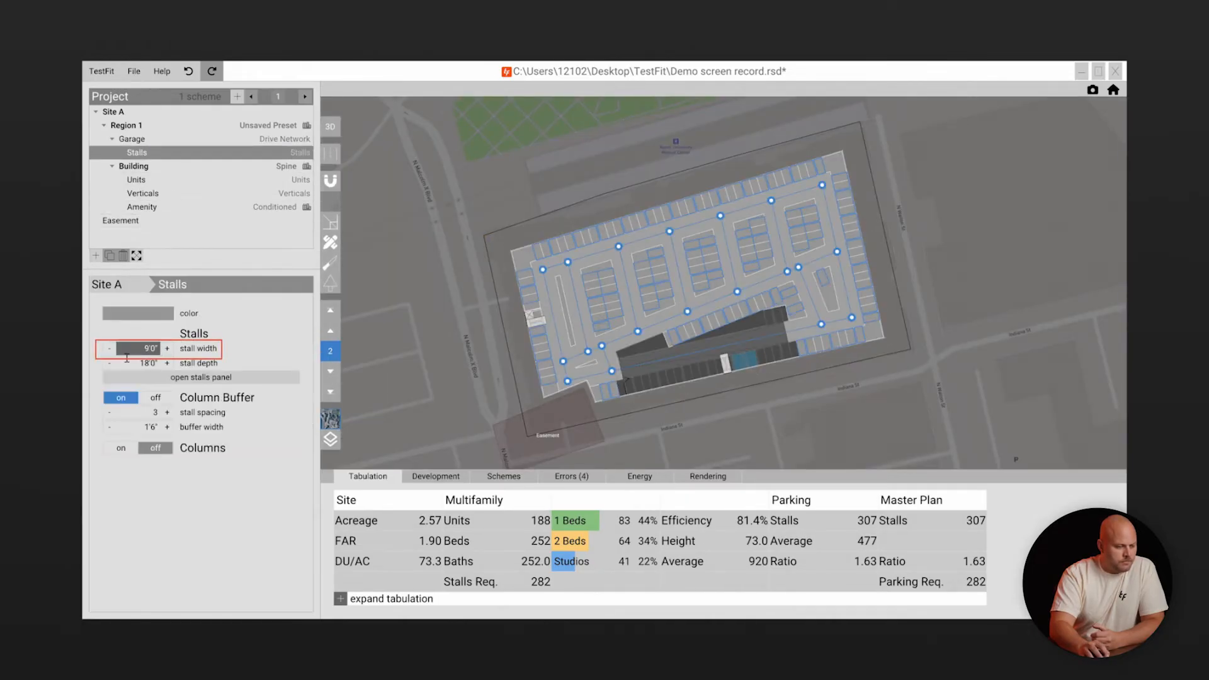
click(109, 348)
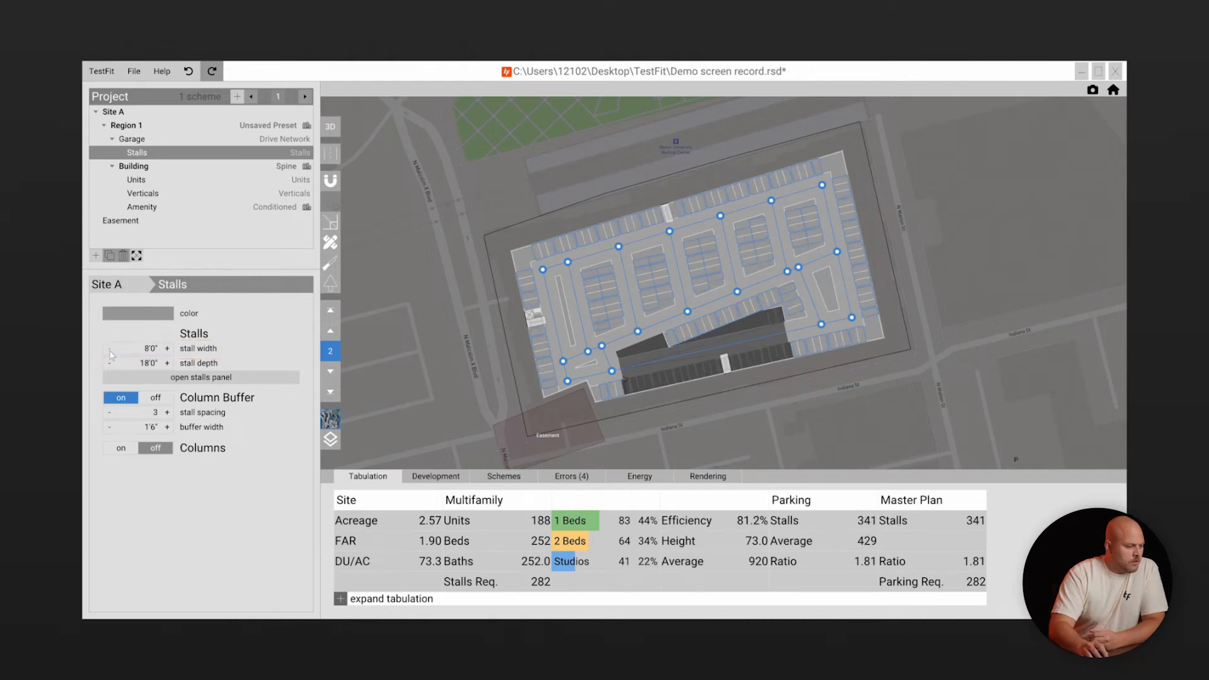
click(137, 180)
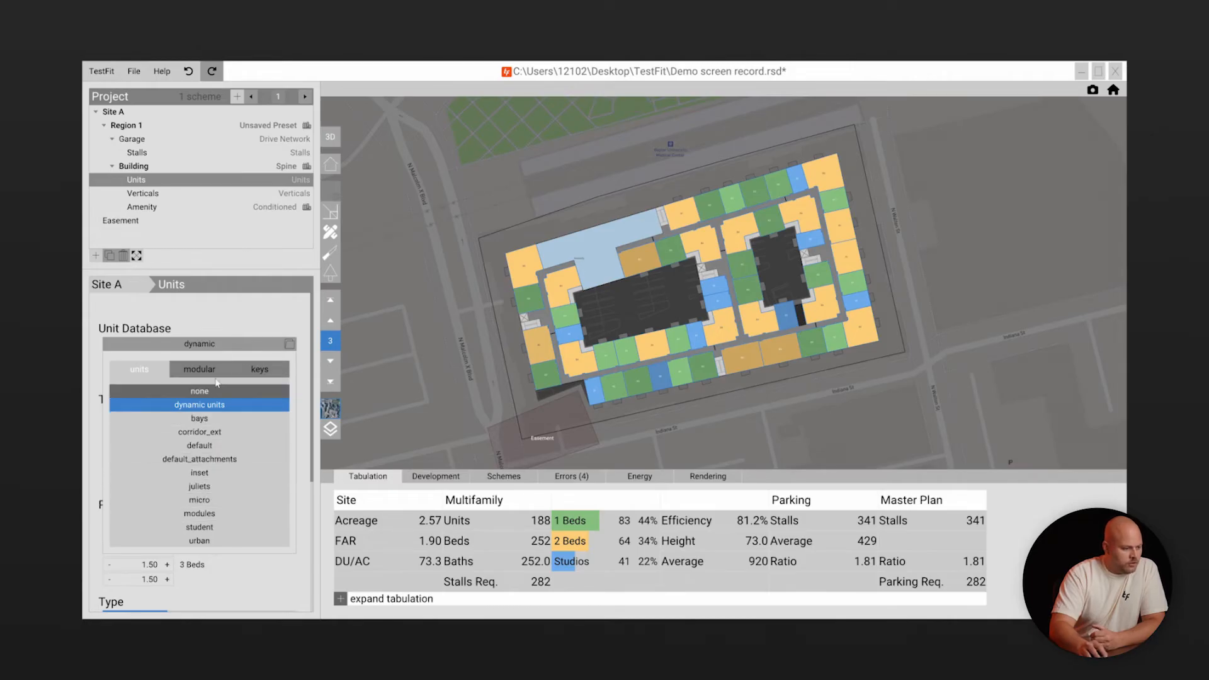
- Try the default_attachments unit library, then revert to dynamic units (192 units) and select Amenity
click(199, 405)
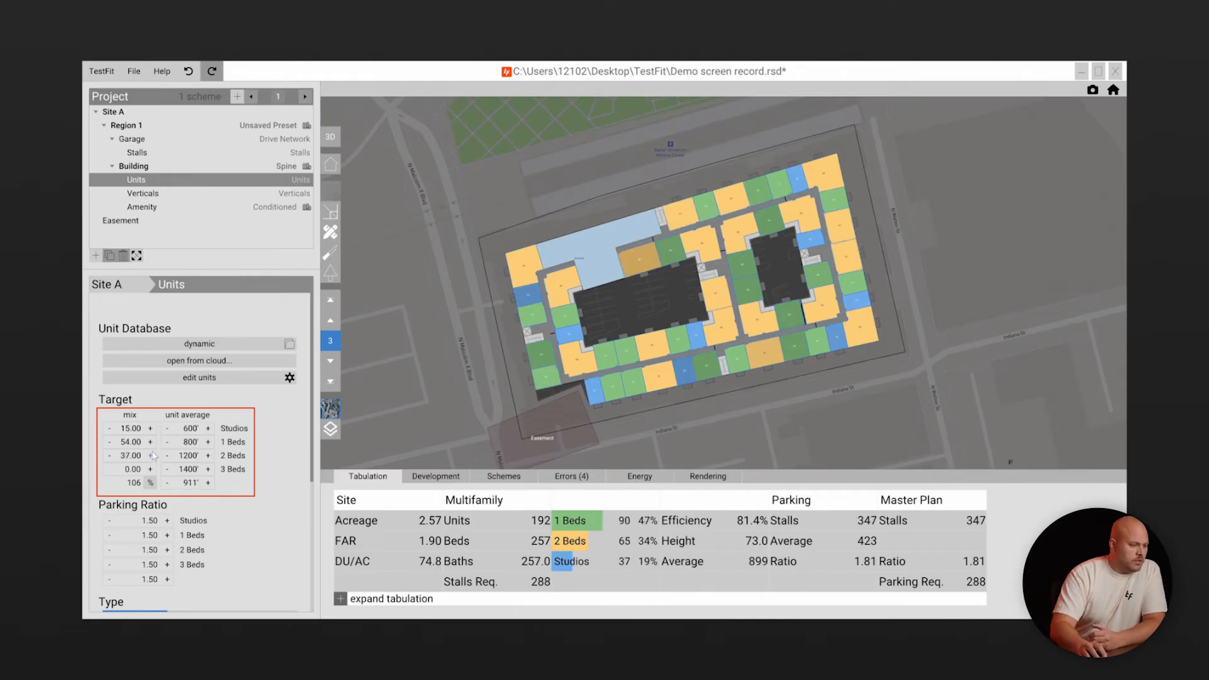
click(198, 344)
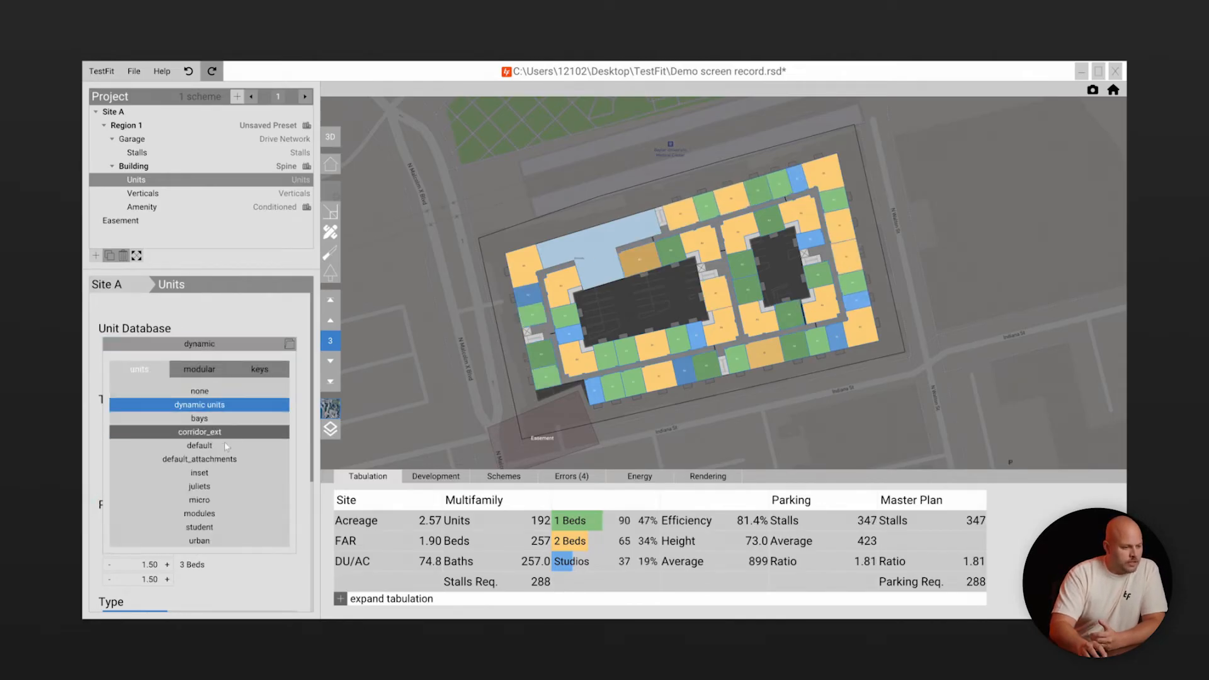
click(199, 459)
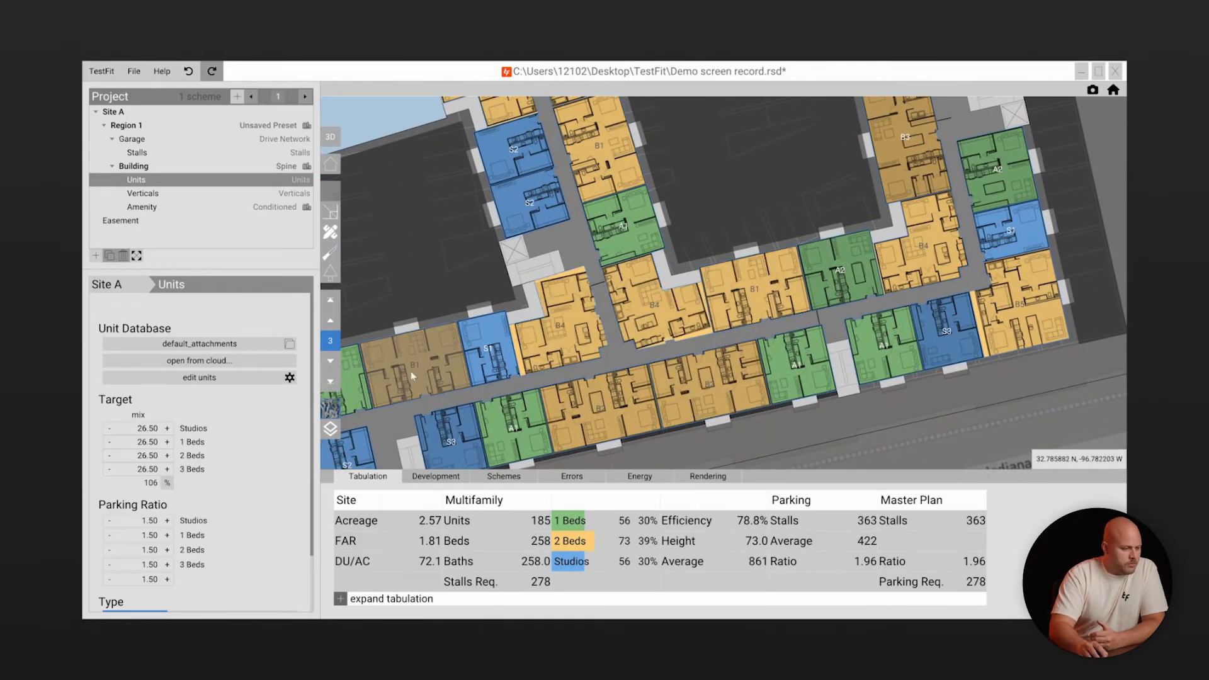
click(141, 206)
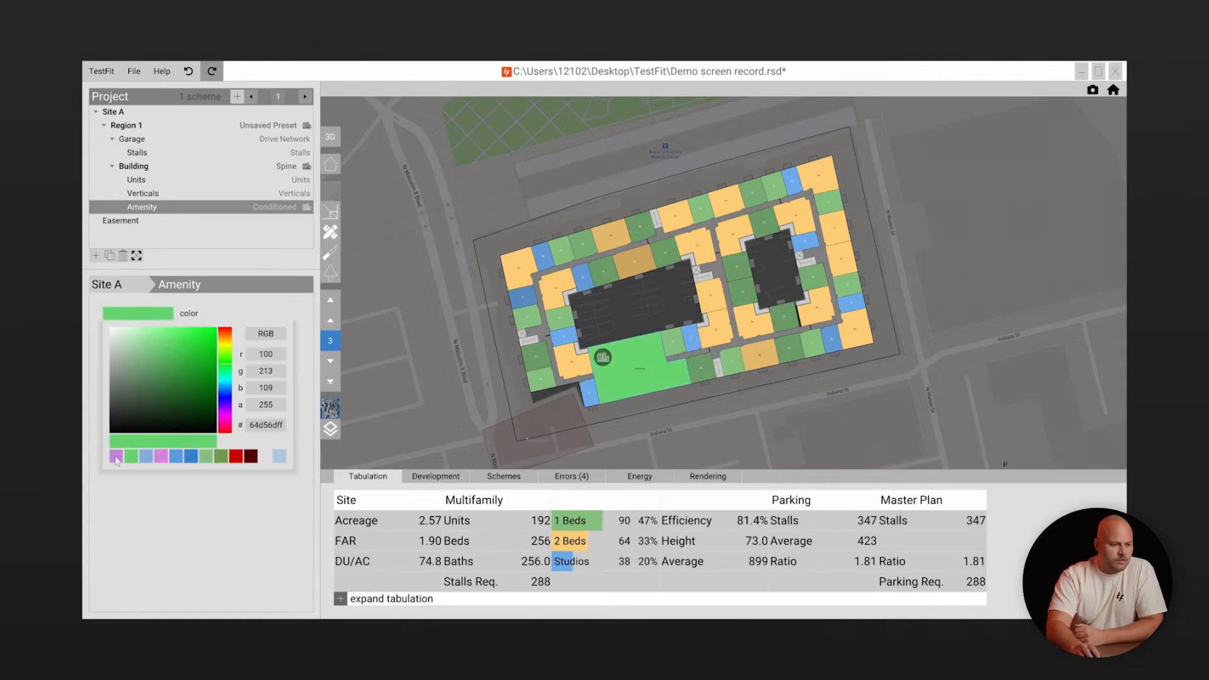
- Recolour the amenity space, view Site A's setbacks, and bring up the add-object list
click(116, 457)
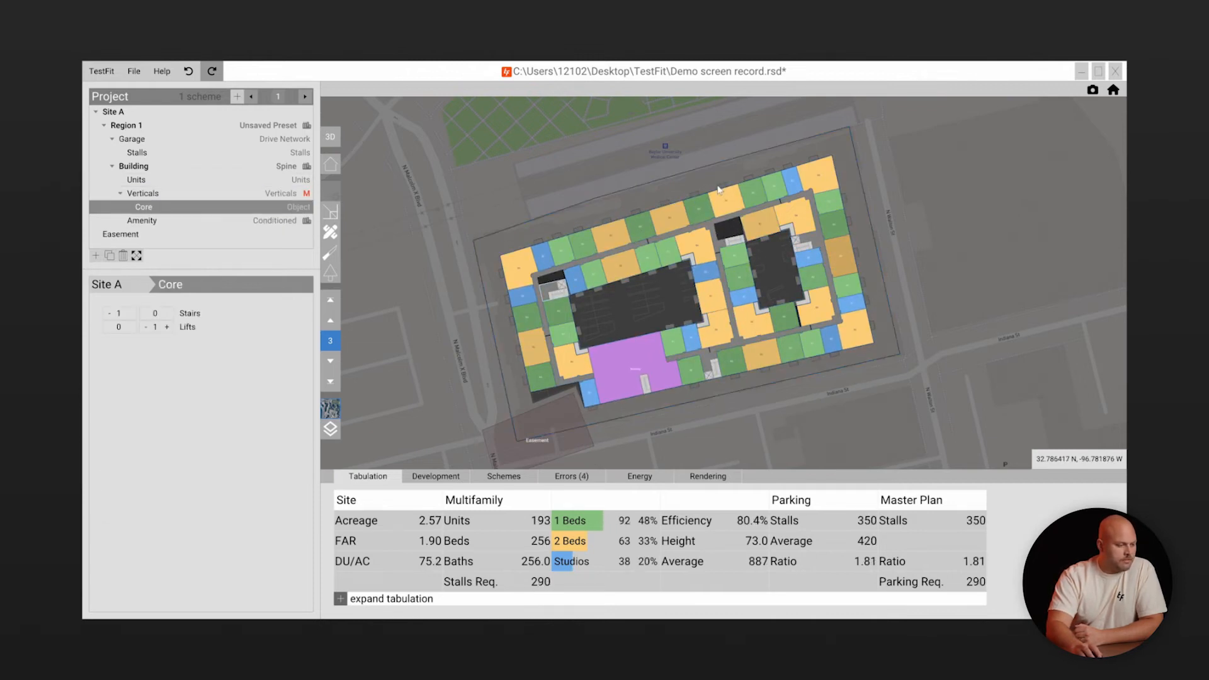
click(133, 165)
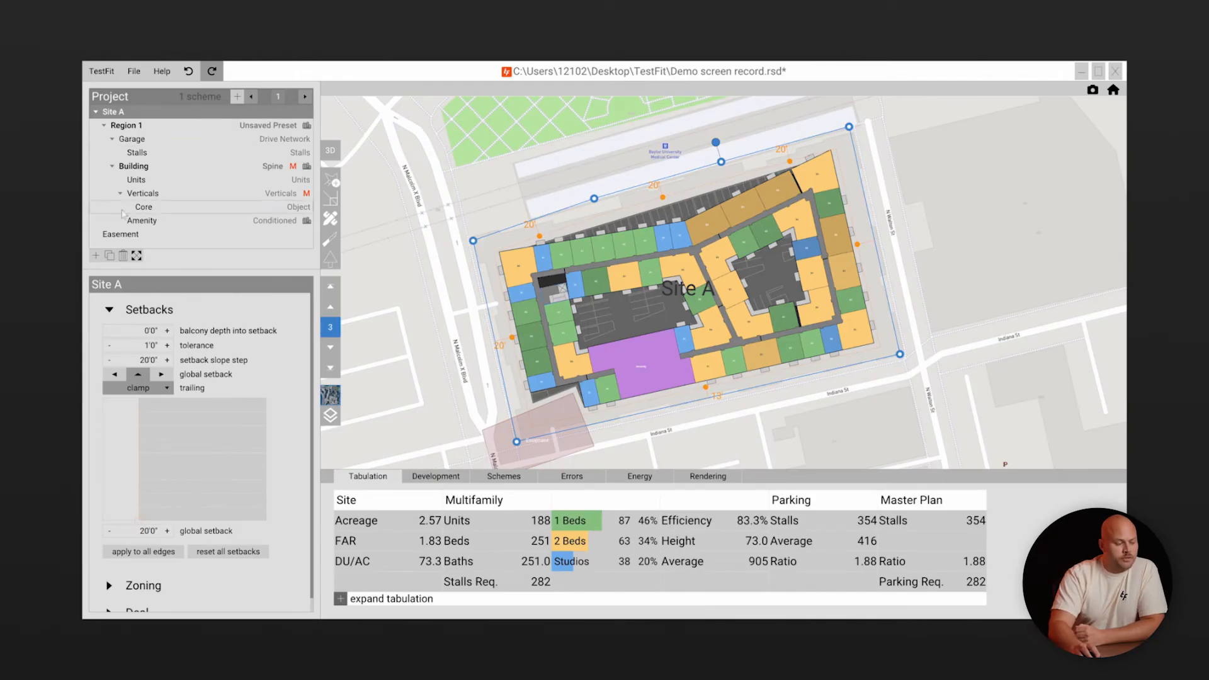
click(96, 254)
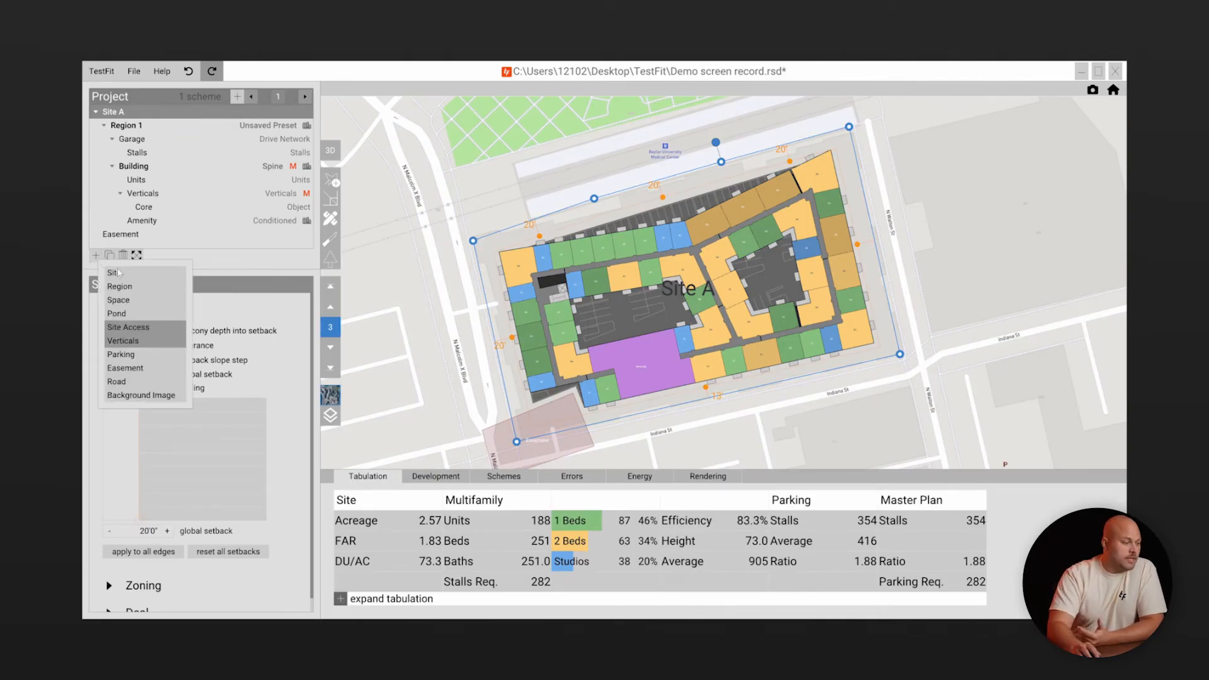
- Add a second region with the Retail preset on the site's east side and view it in 3D
click(120, 287)
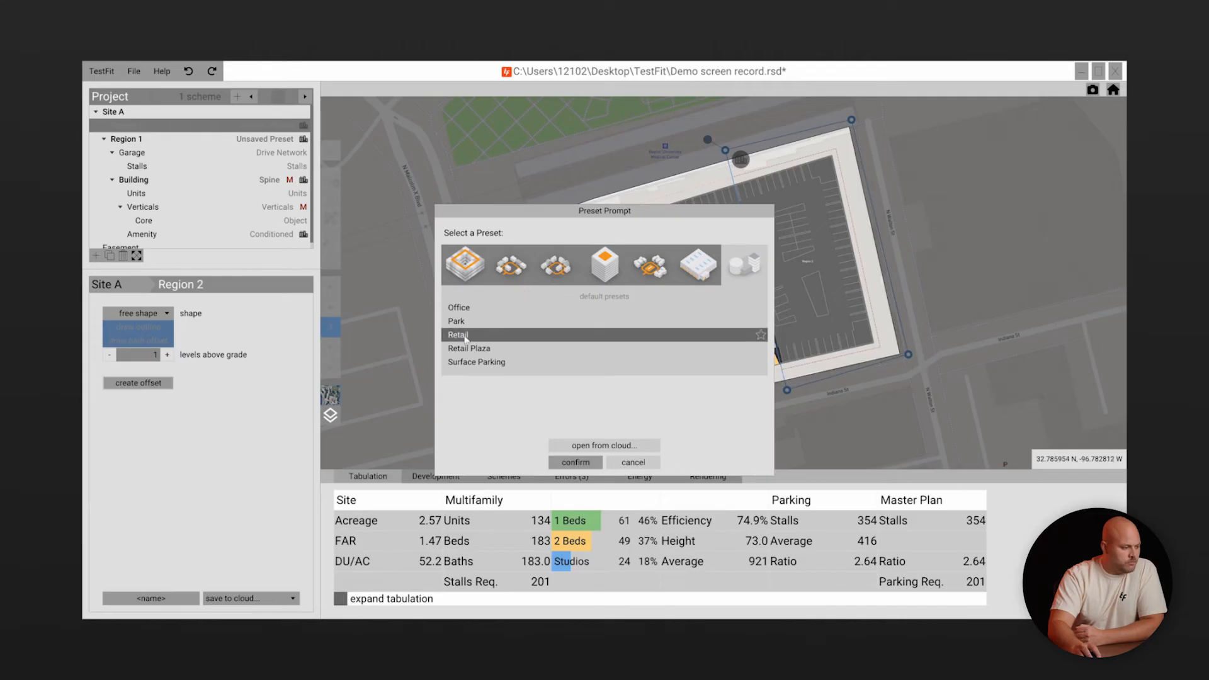
click(574, 463)
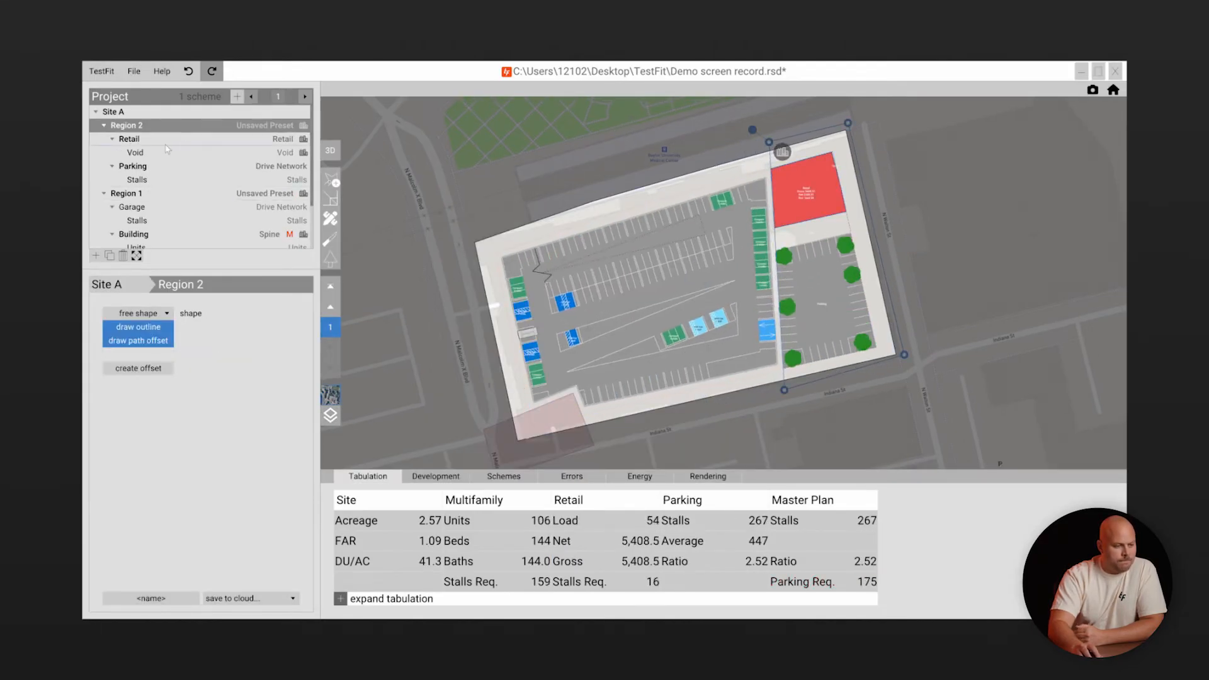
click(128, 139)
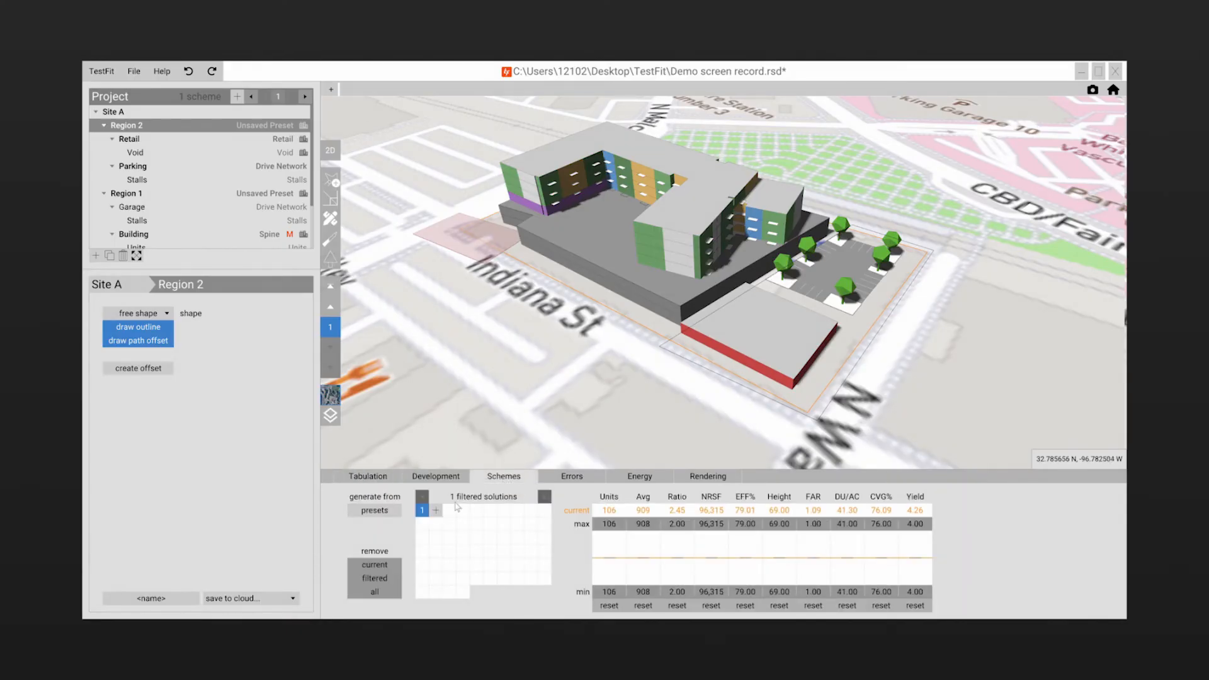
- Generate Schemes 2 and 3, browse them, and return to Scheme 1
click(436, 511)
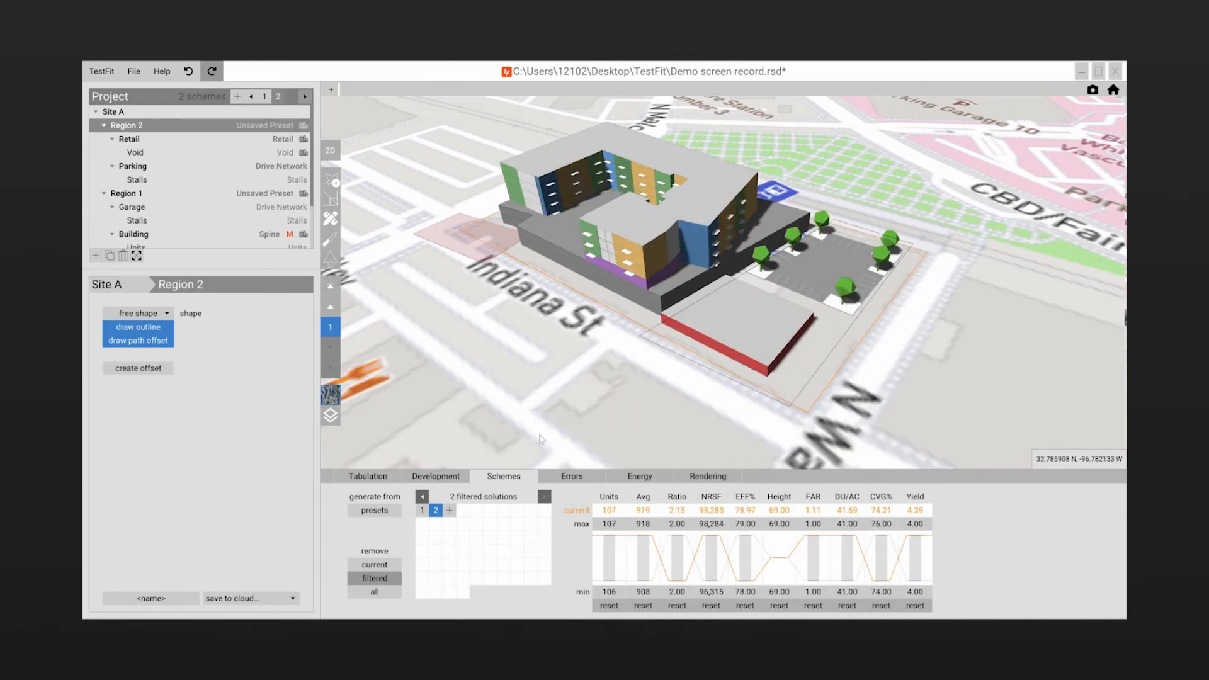
click(447, 509)
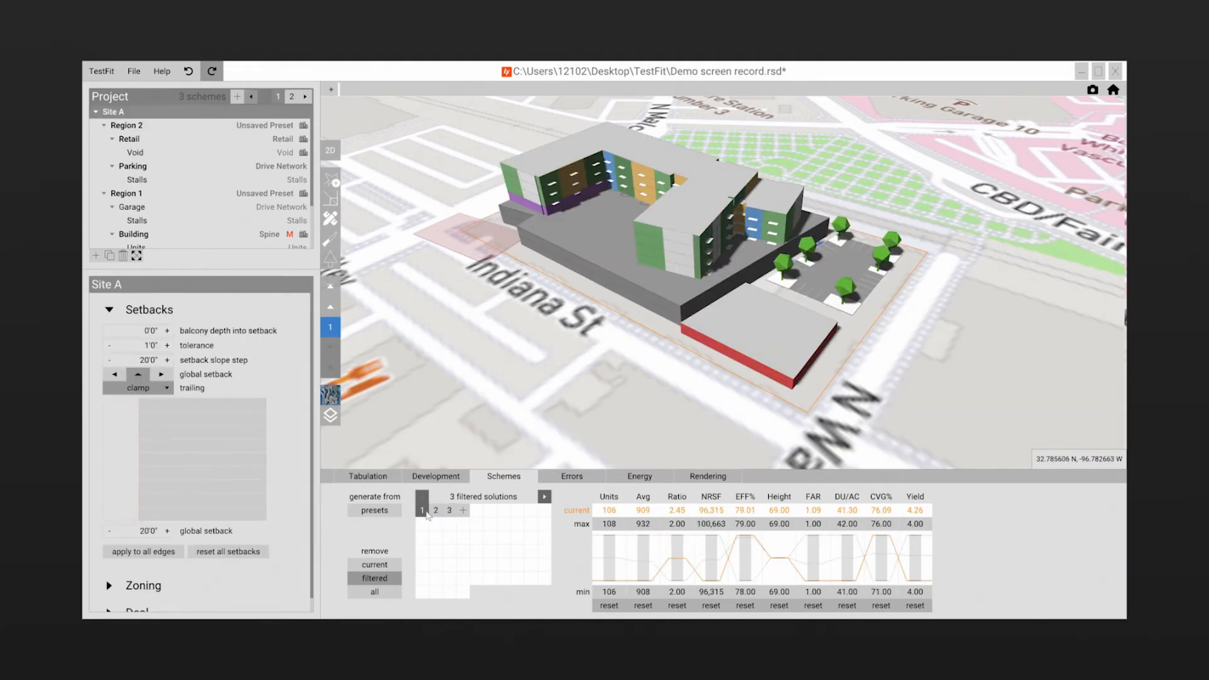
click(449, 511)
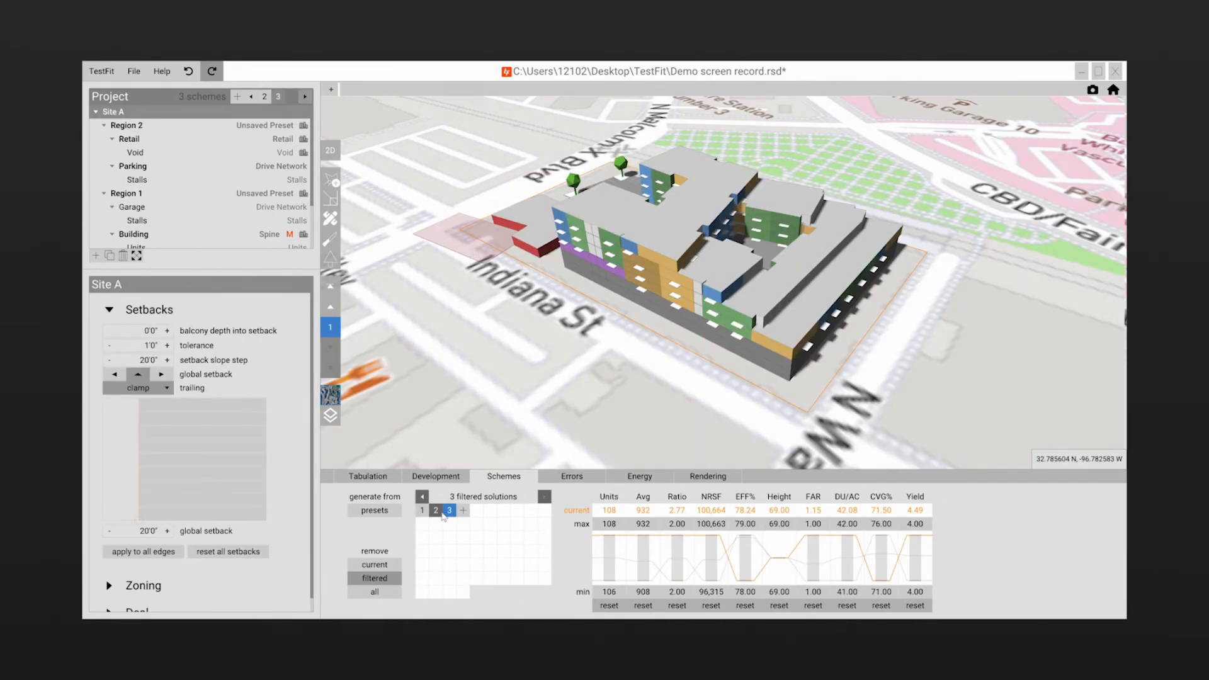
click(422, 510)
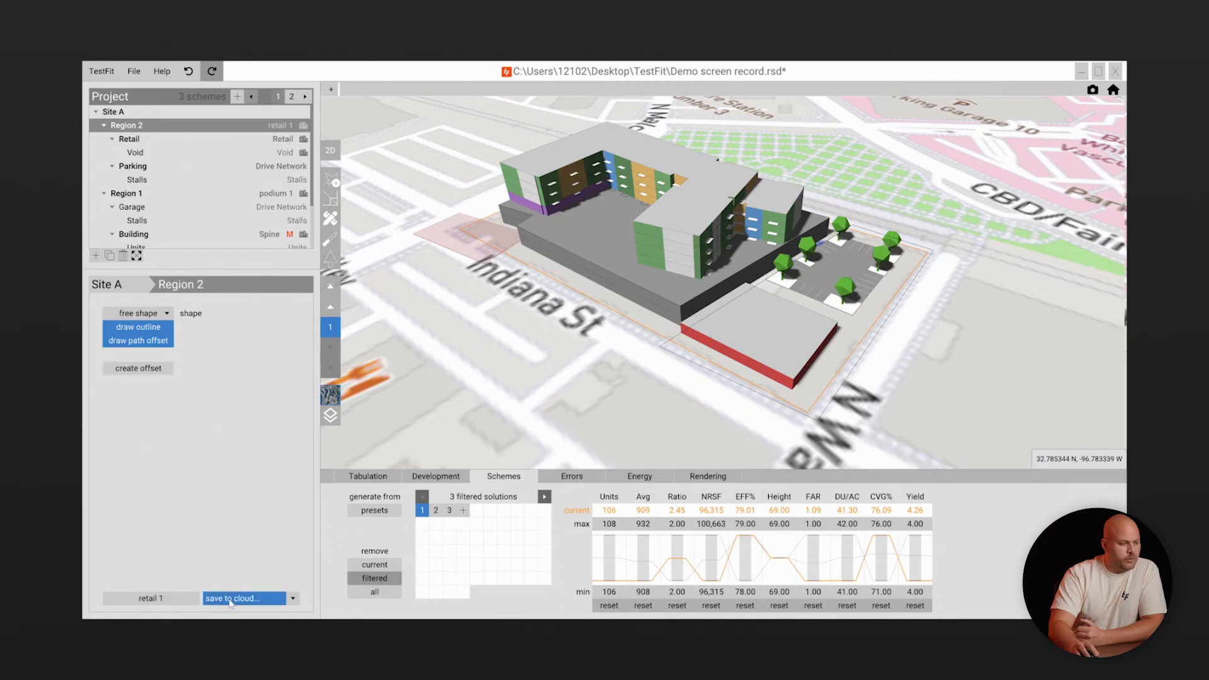
- Save the retail 1 region preset to TestFit Cloud as a shared preset
click(233, 598)
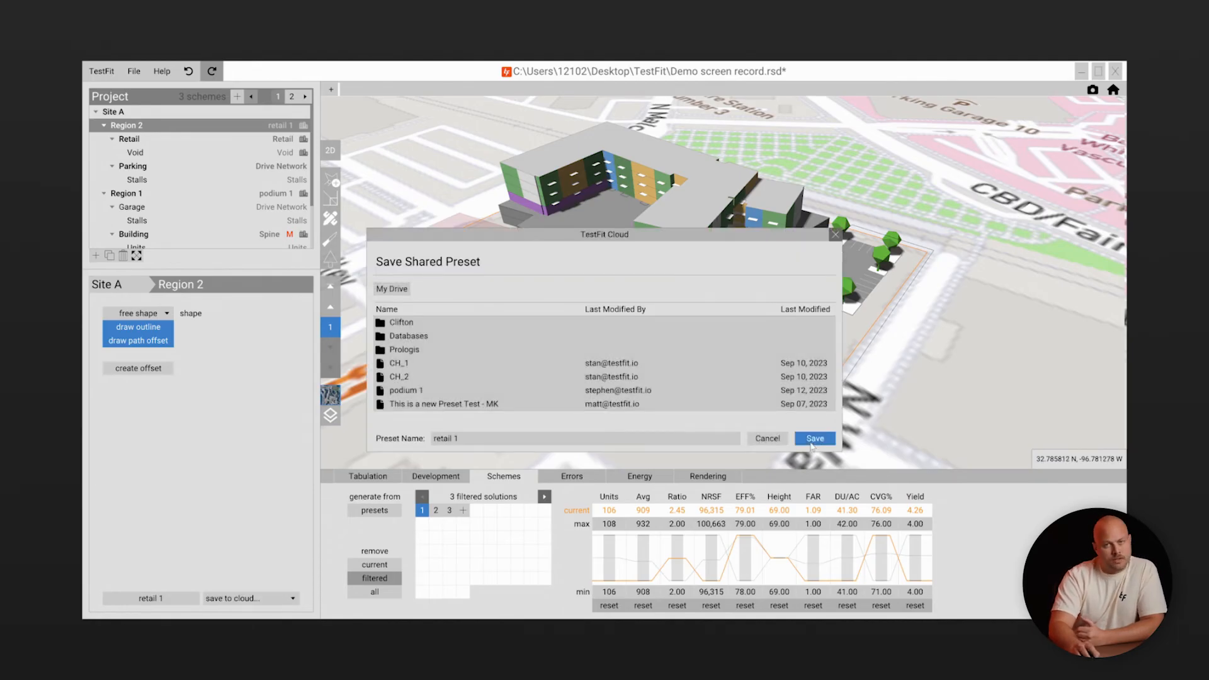
click(814, 439)
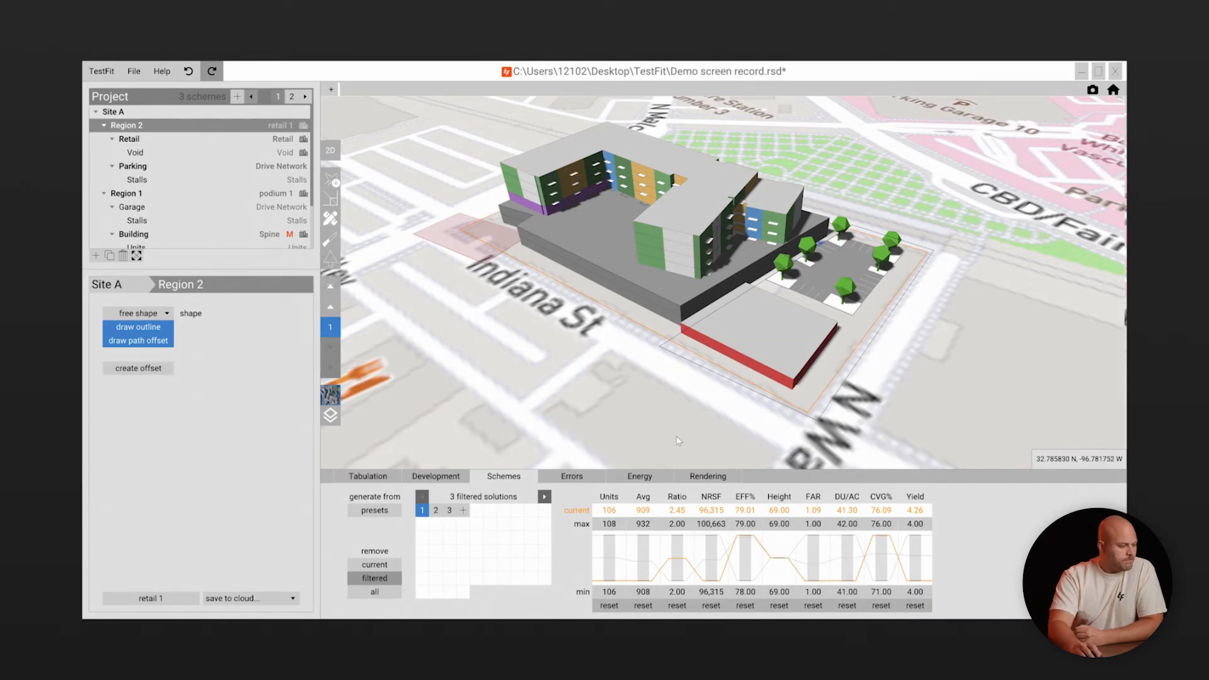
click(368, 476)
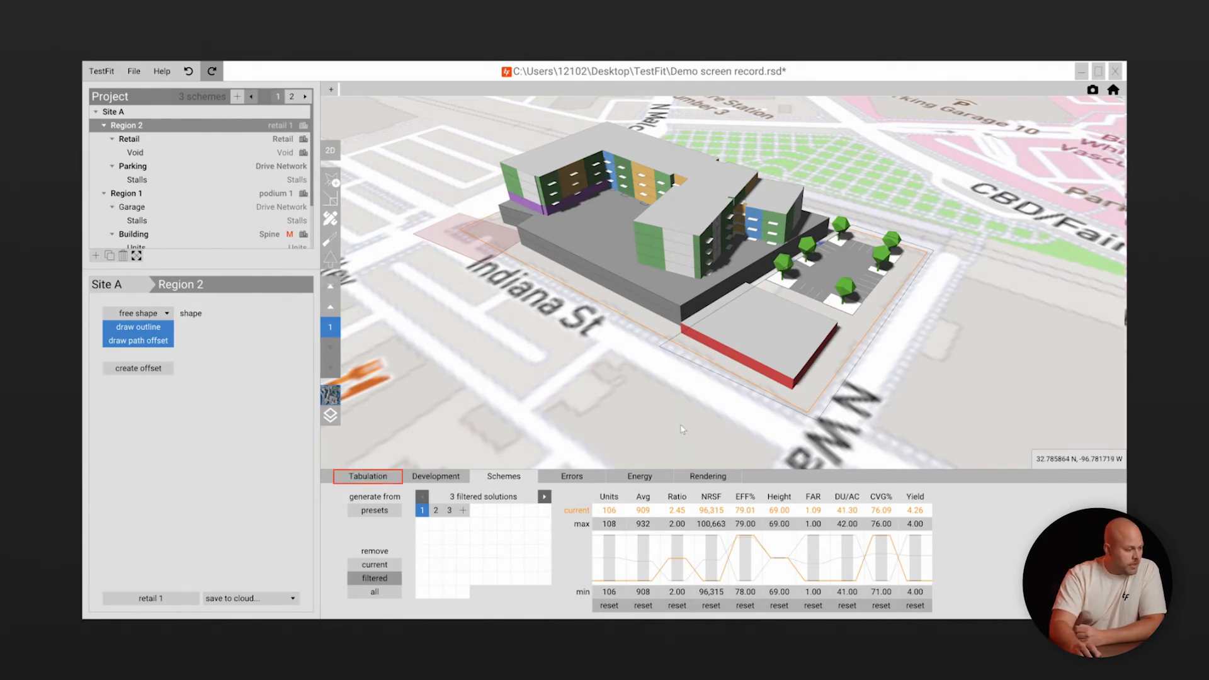
- Expand the tabulation to review the 106-unit mix (A1–A3, B1–B5, S1–S2) and financial model
click(367, 476)
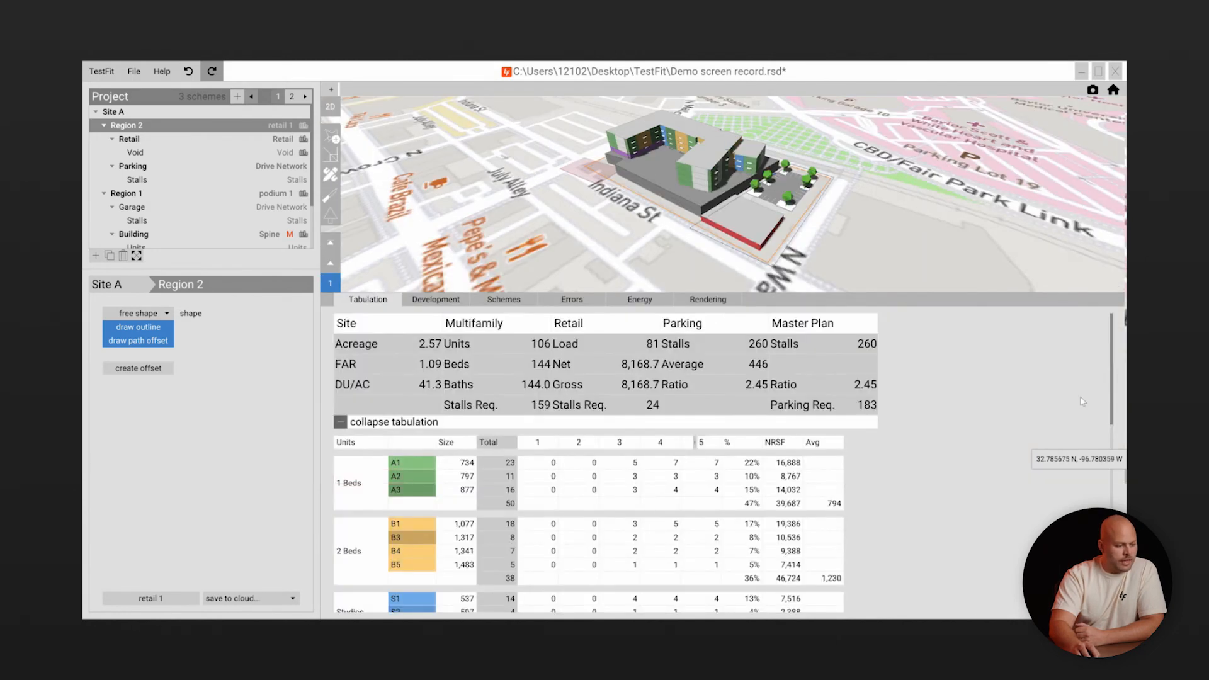
scroll(down, 3)
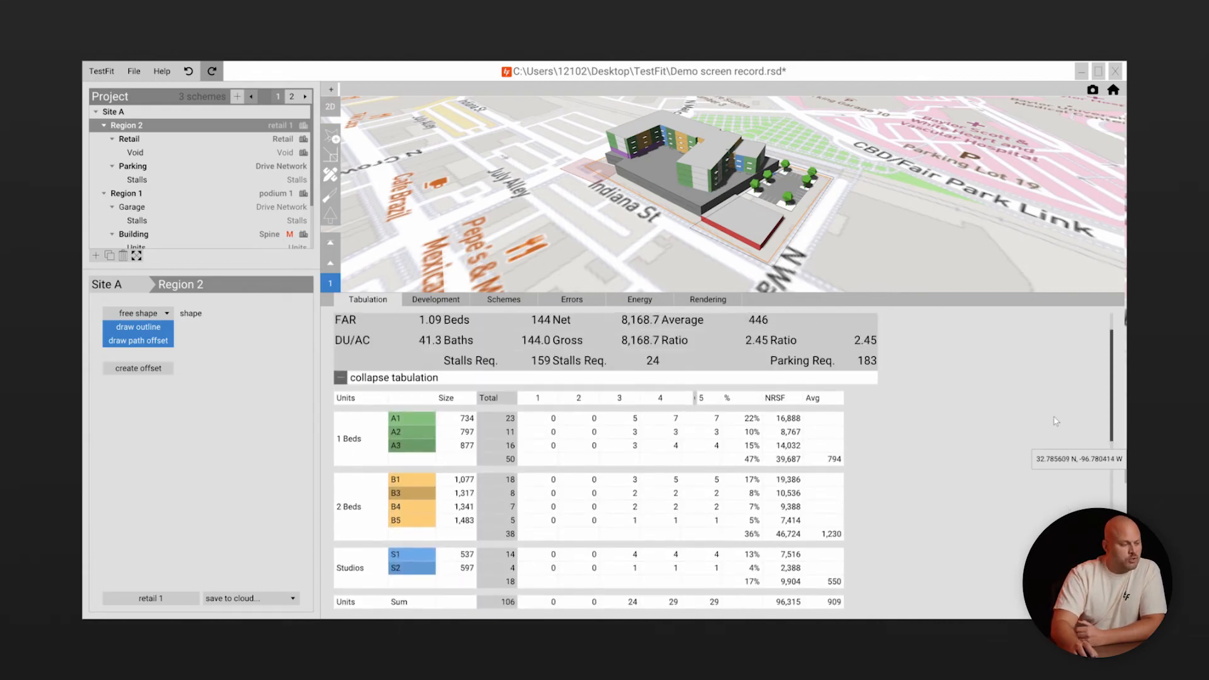
click(436, 299)
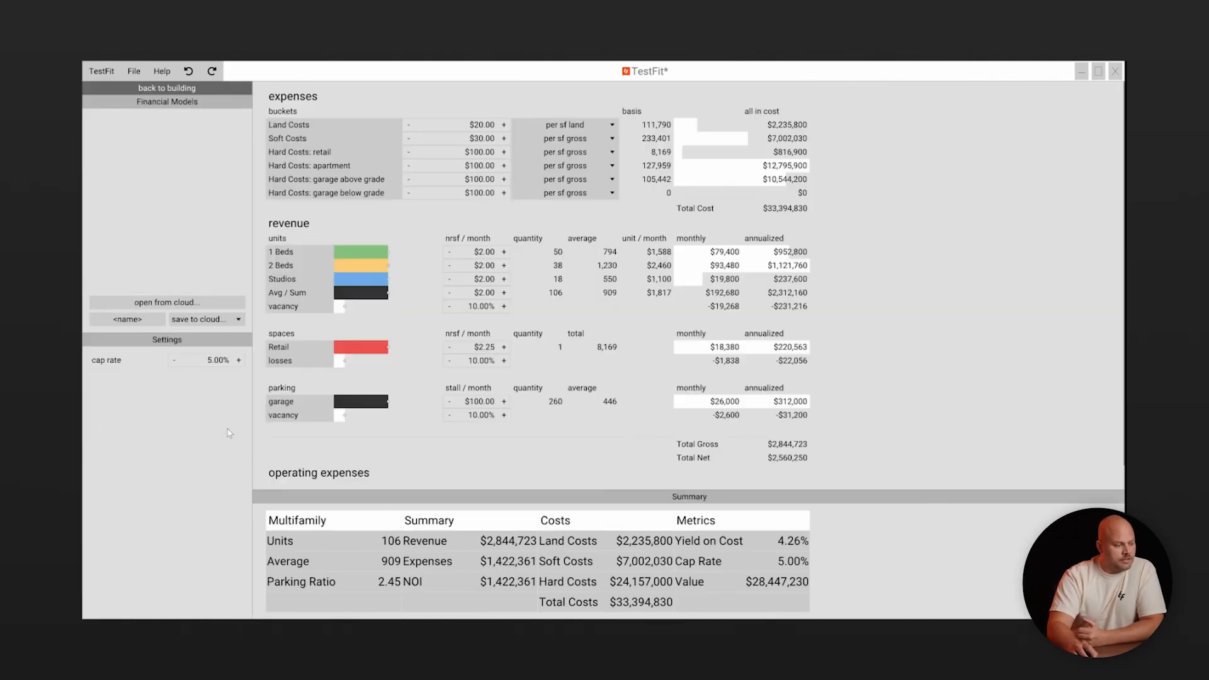
mouse_move(505, 154)
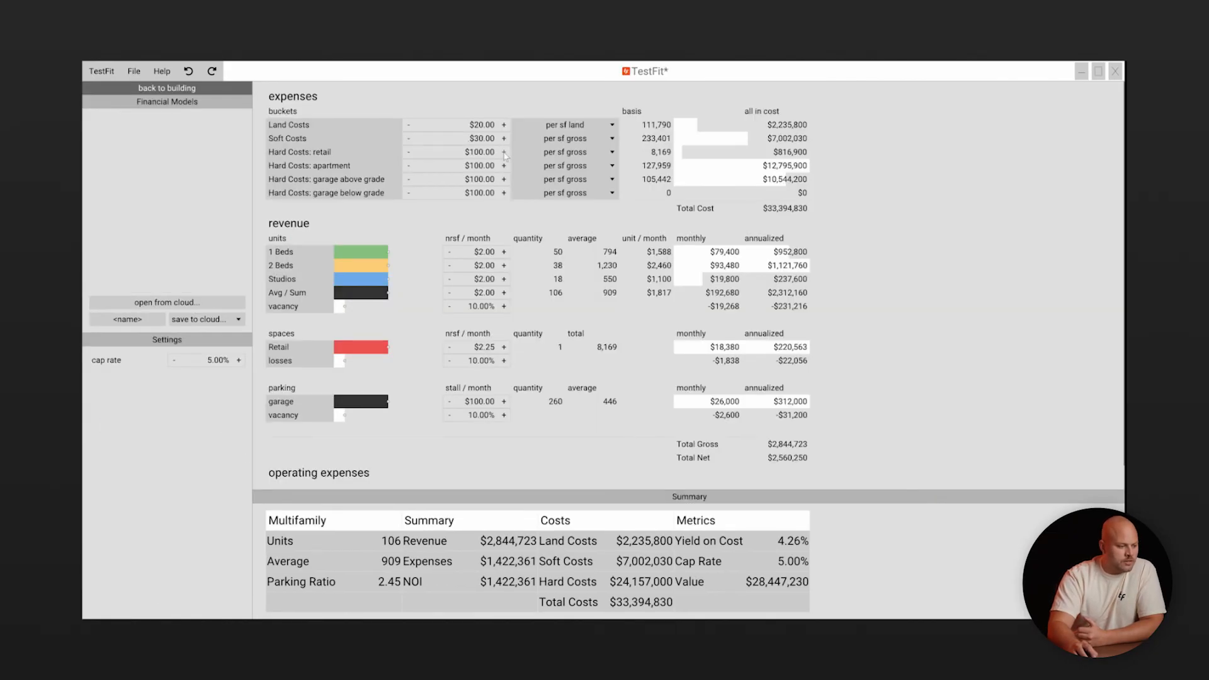
- Raise 1 Beds rent to $2.50 per nrsf, lifting value to $30,829,230, then return to the building
click(504, 151)
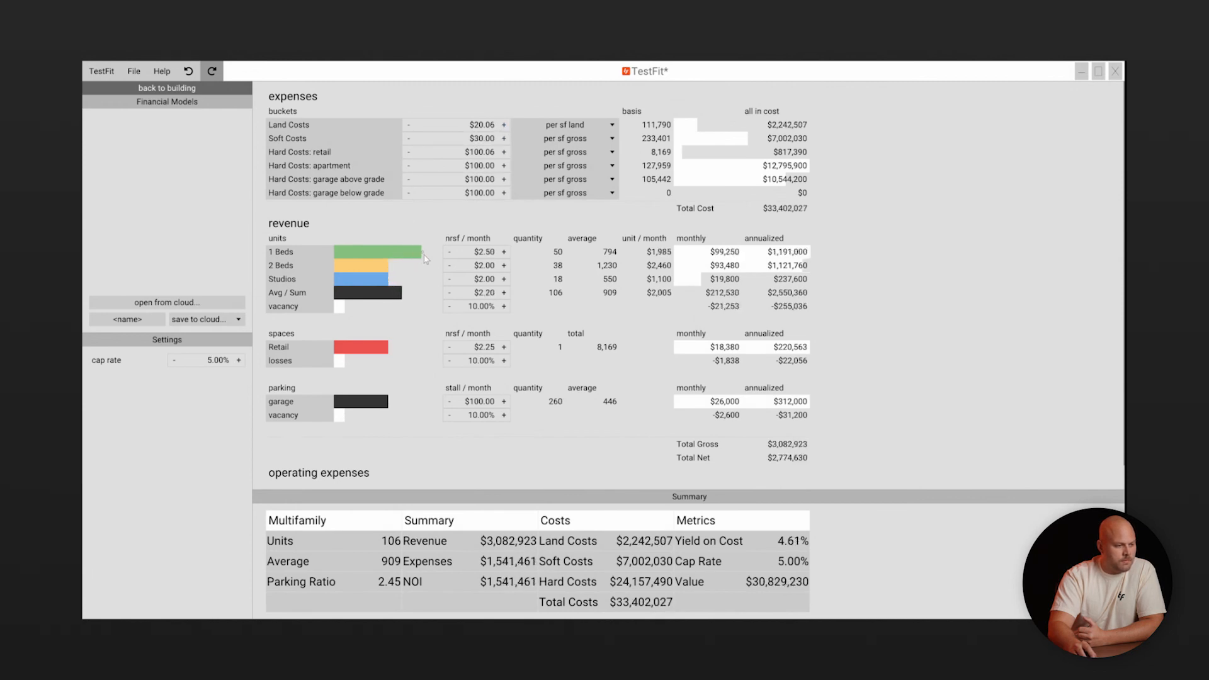
click(166, 87)
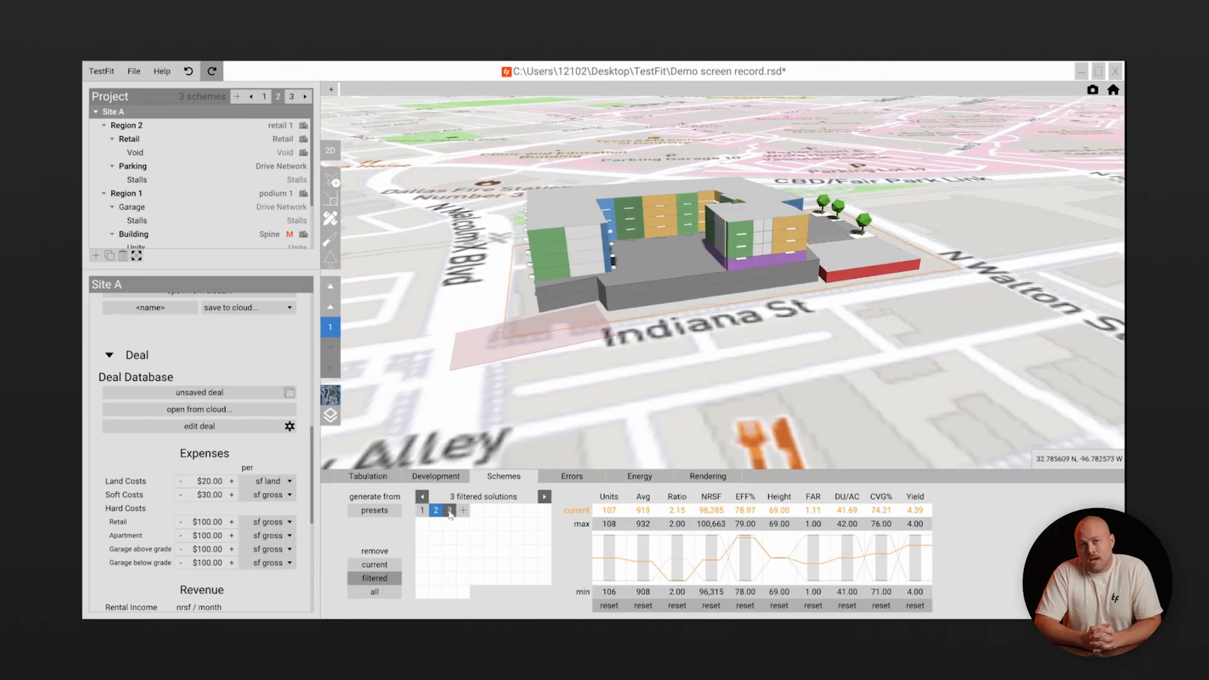